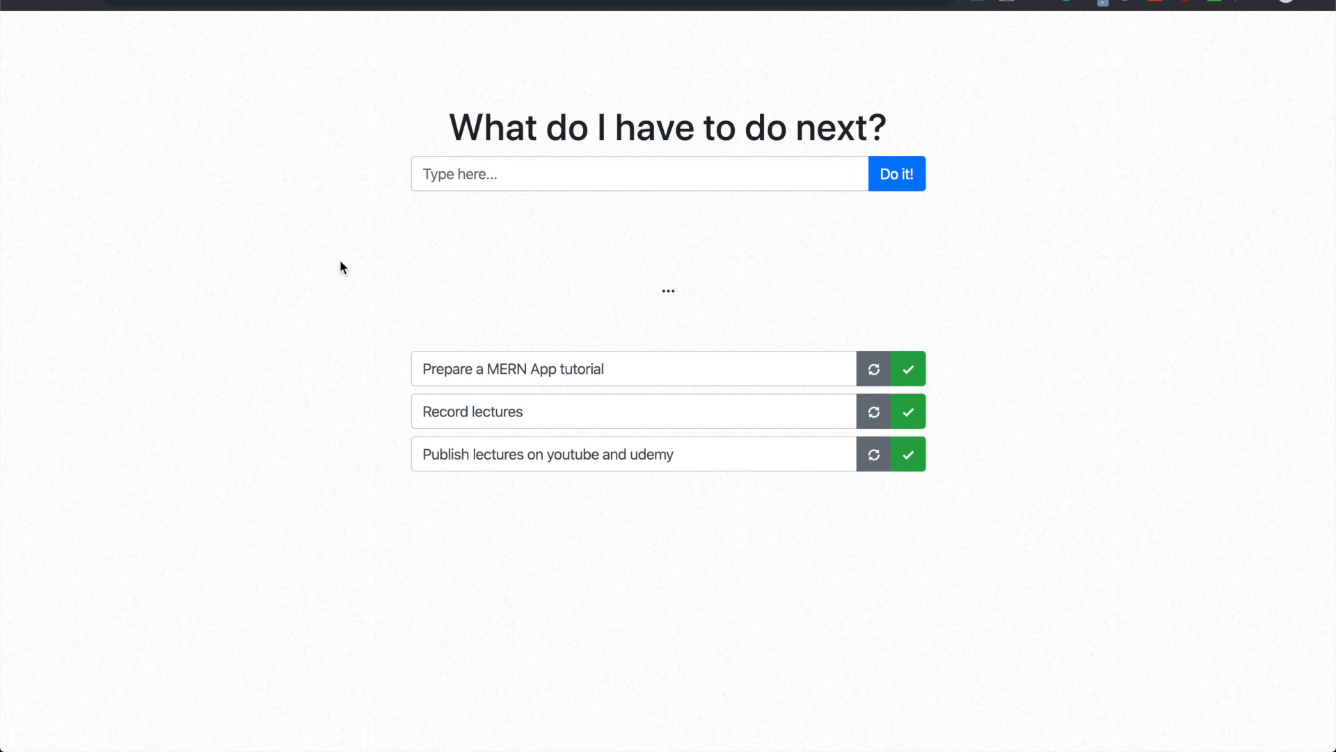
{"action": "mouse_move", "coordinate": [355, 134]}
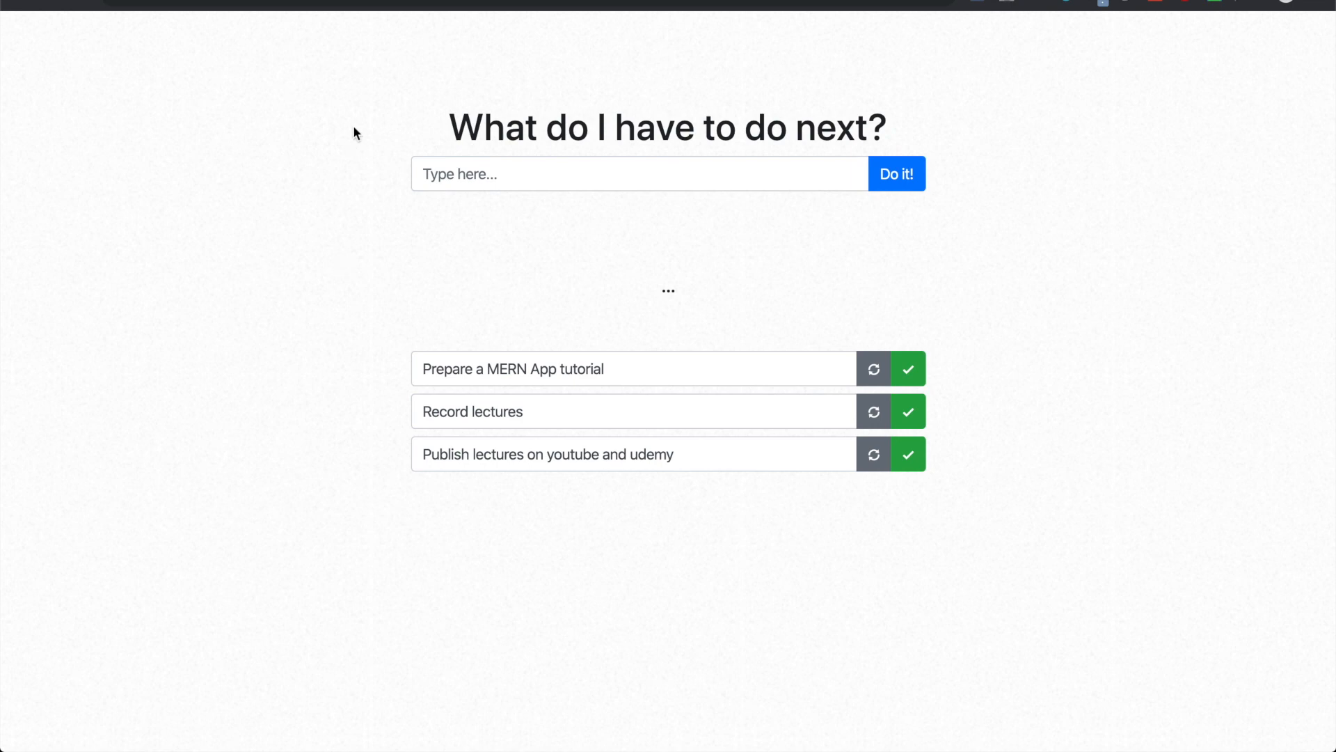
{"action": "mouse_move", "coordinate": [704, 388]}
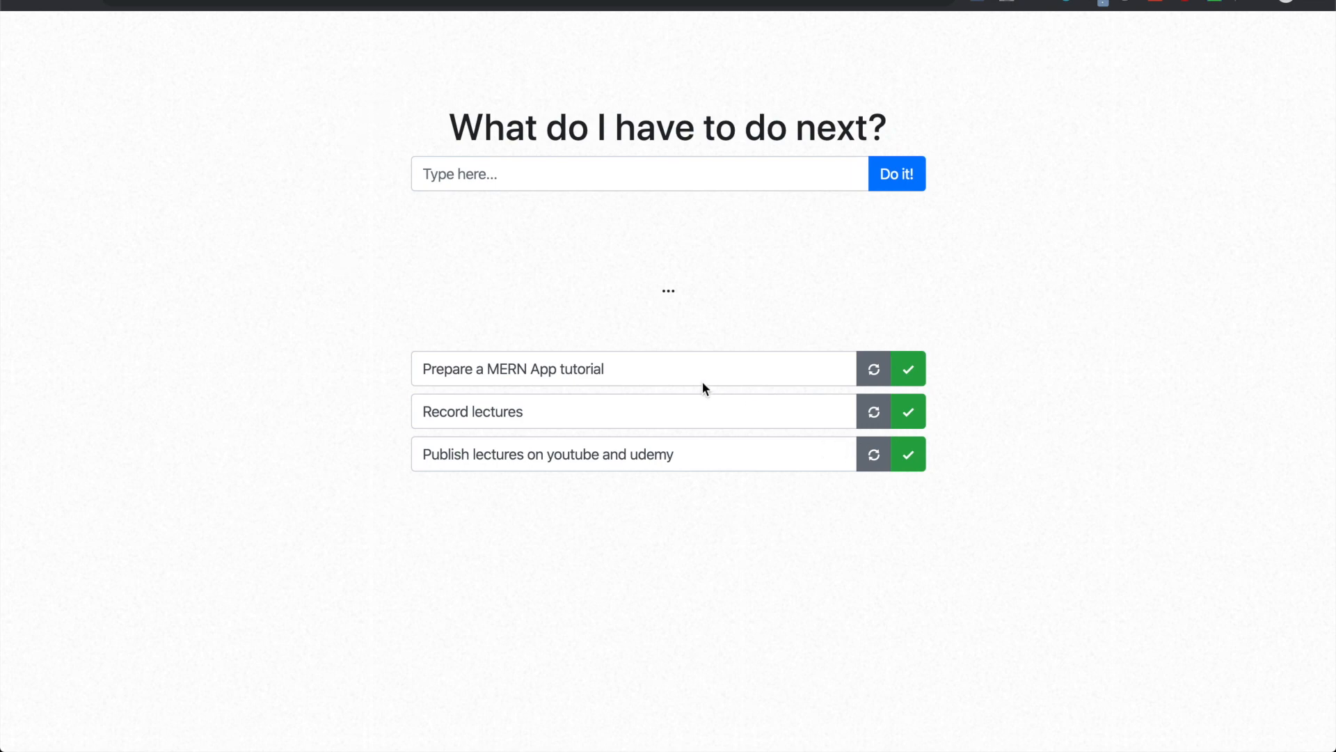
{"action": "mouse_move", "coordinate": [316, 290]}
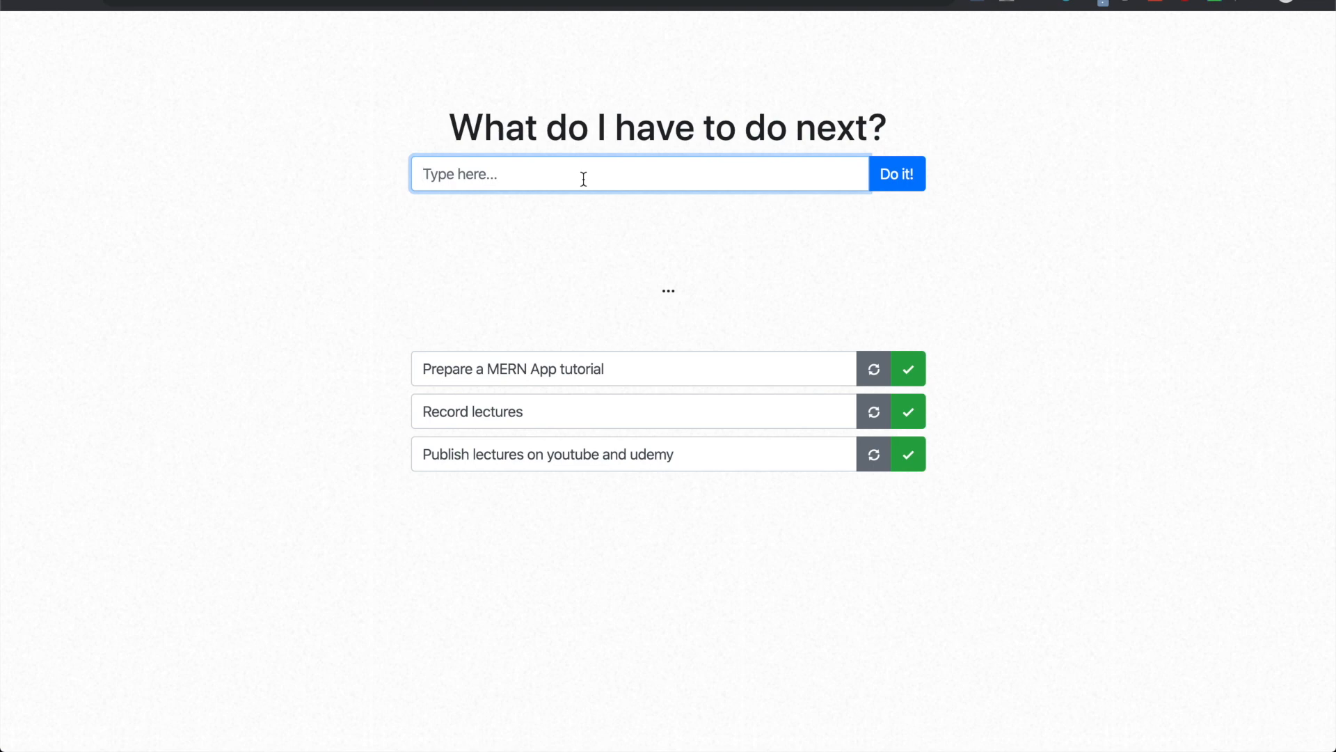
- Add a fourth task, 'start recording', via the Do it! button
{"action": "type", "text": "start recording"}
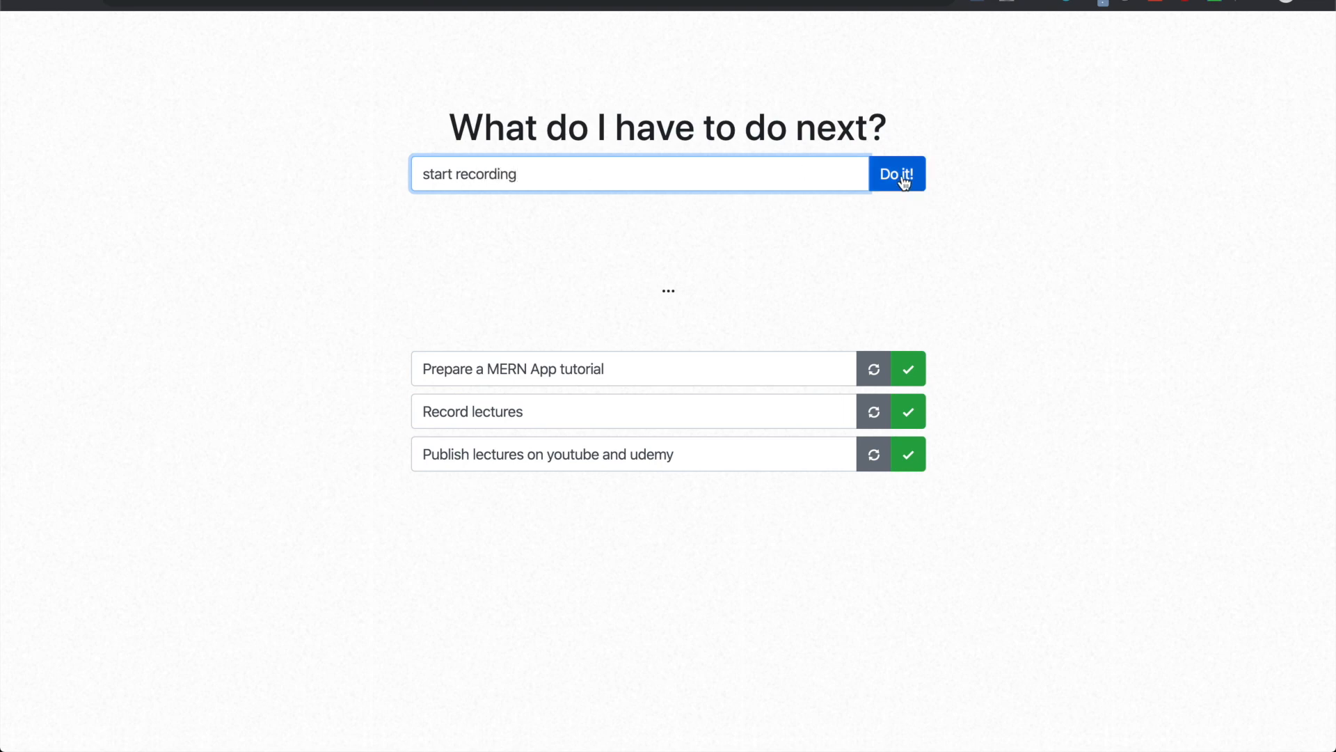
{"action": "left_click", "coordinate": [895, 172]}
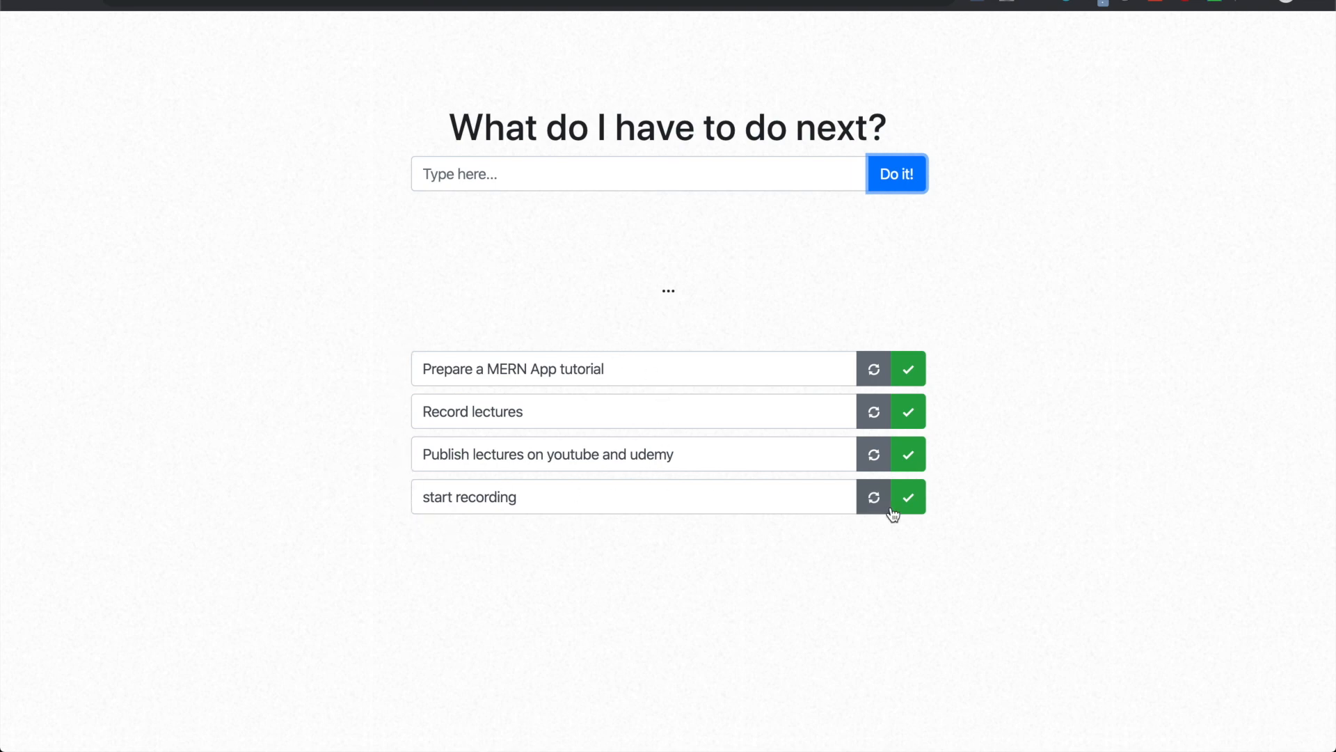
- Rename the task to 'start recording update', then mark it done so it leaves the list
{"action": "type", "text": "pdate"}
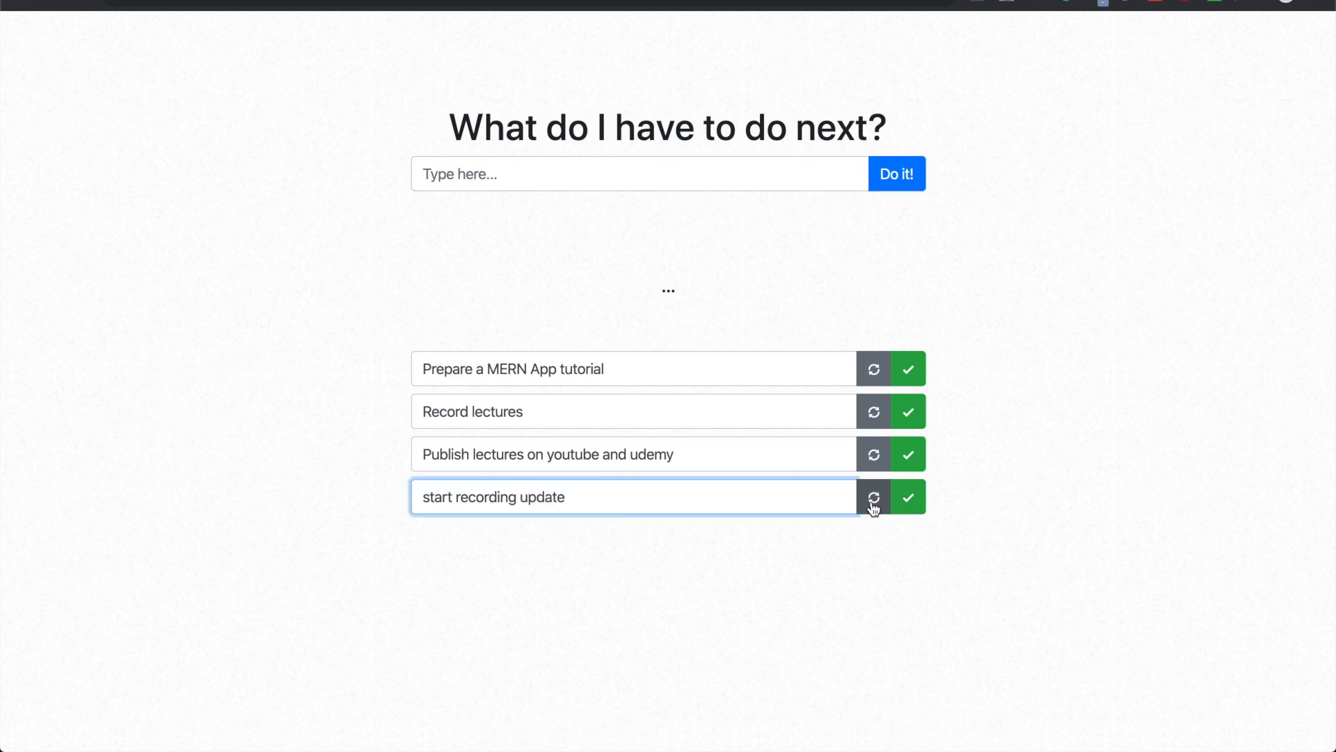
{"action": "left_click", "coordinate": [873, 497]}
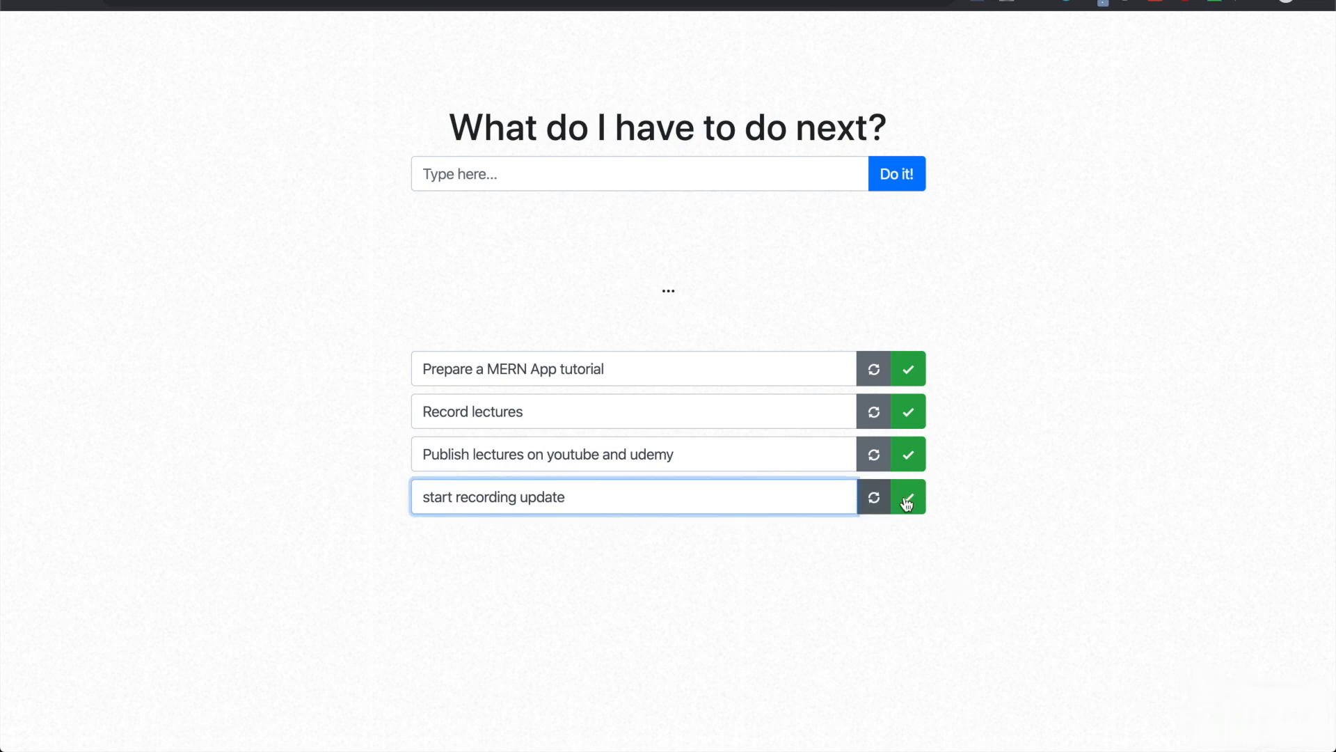
{"action": "left_click", "coordinate": [907, 497]}
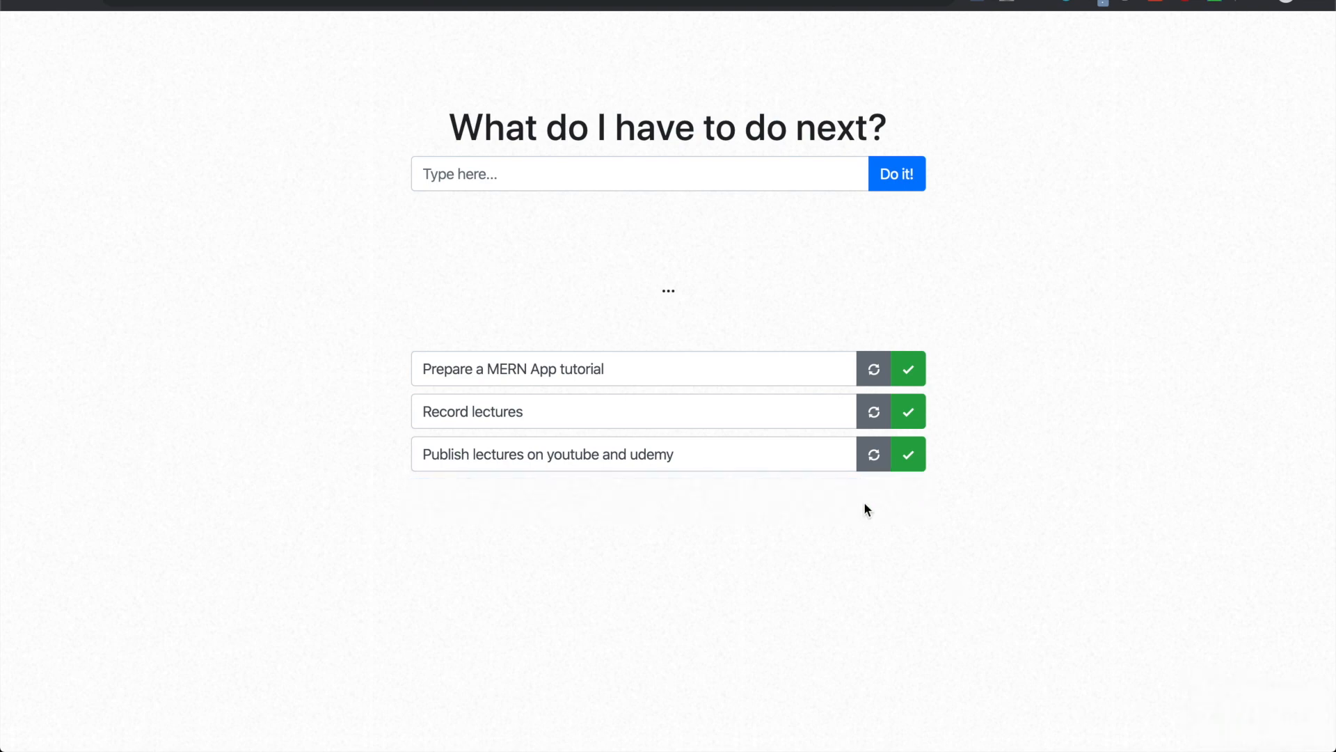